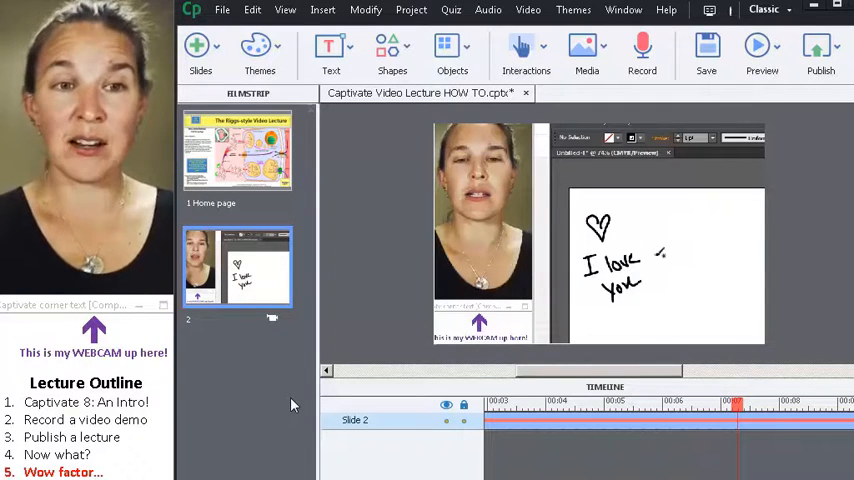
mouse_move(279, 402)
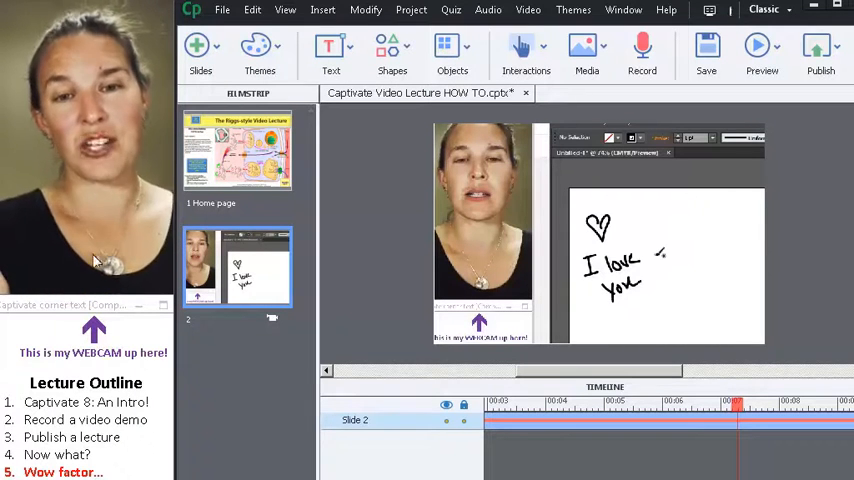
mouse_move(138, 82)
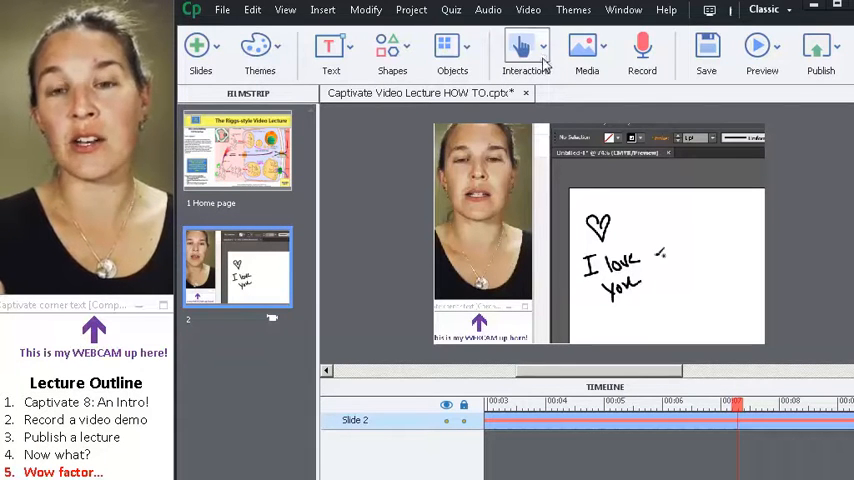
Insert a Blank Slide from the Slides menu as slide 3, after the video demo
click(527, 50)
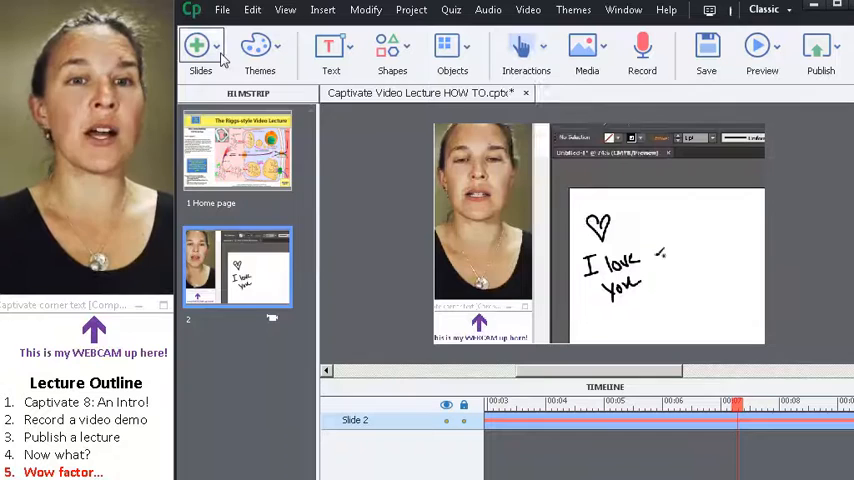
click(200, 52)
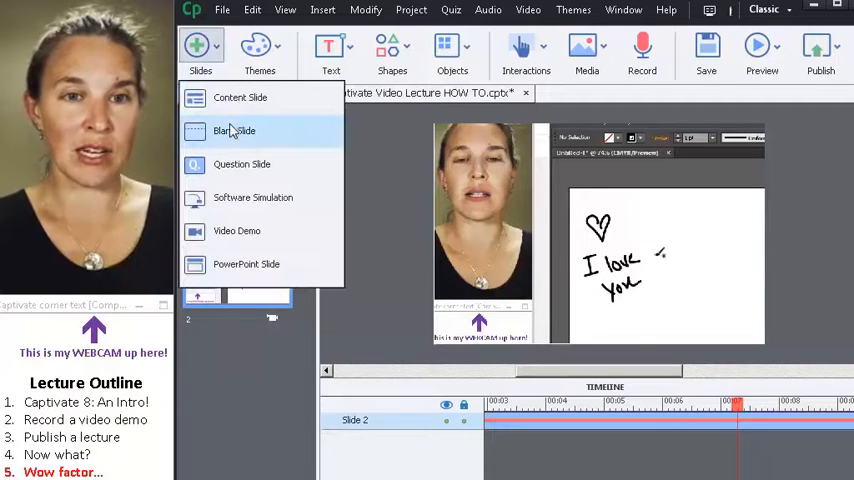
click(234, 131)
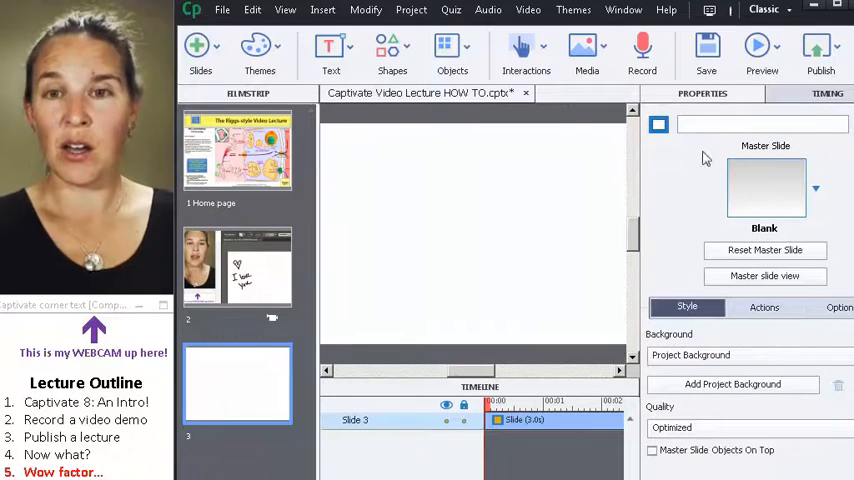
click(526, 52)
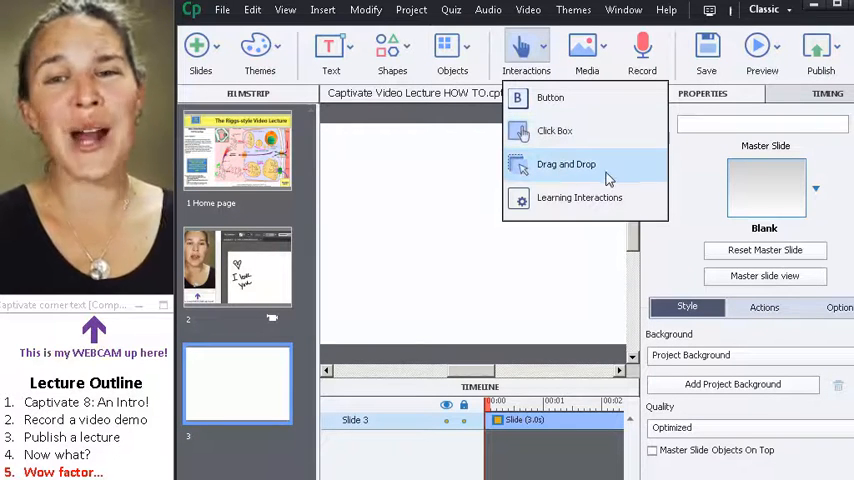
mouse_move(595, 97)
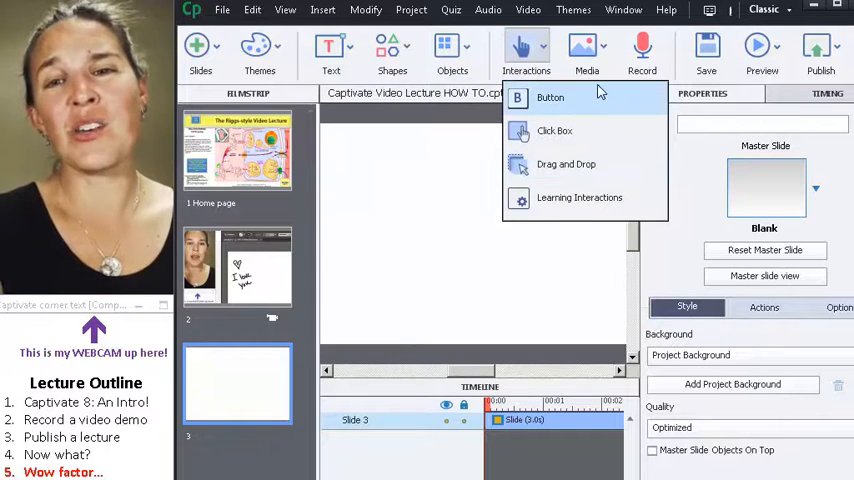
click(587, 50)
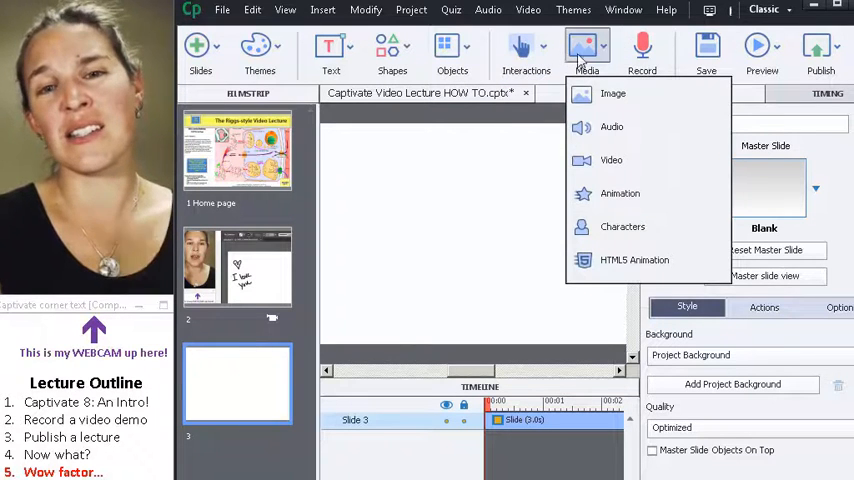
click(452, 55)
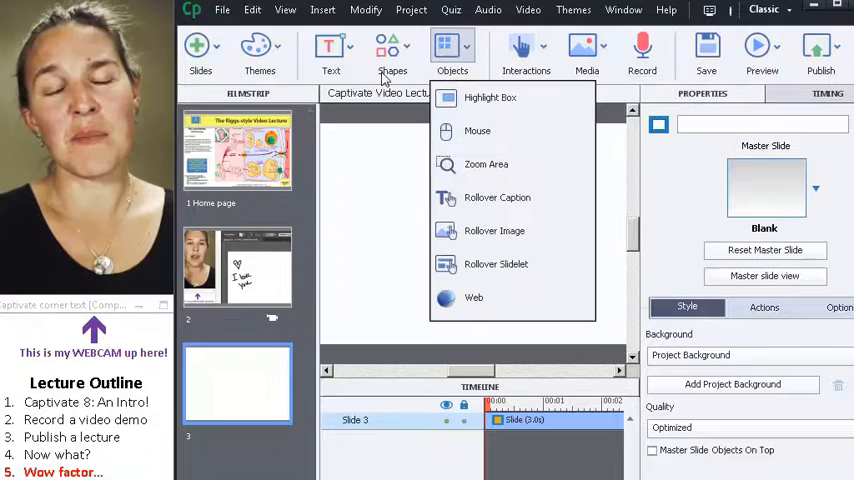
click(200, 52)
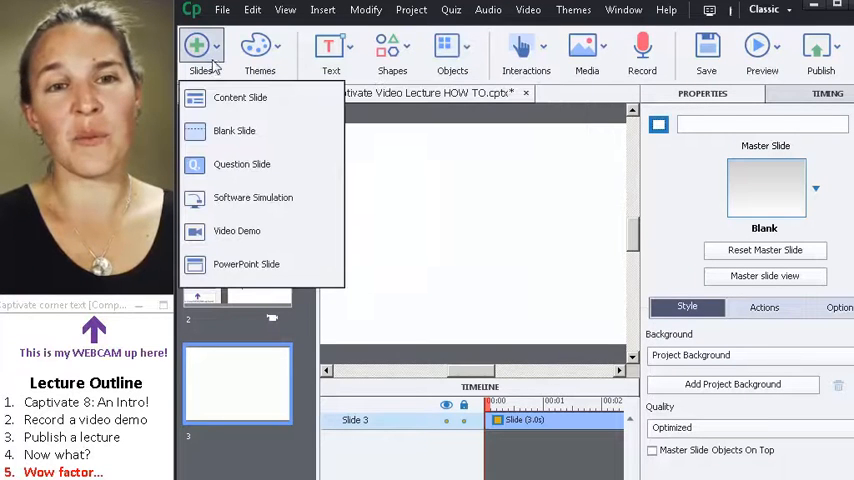
click(241, 164)
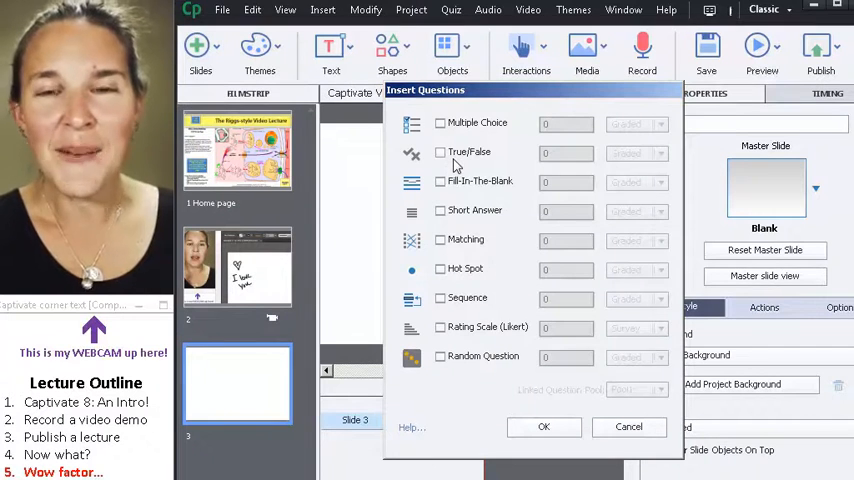
Check Fill-In-The-Blank in the Insert Questions dialog for one graded question
click(440, 181)
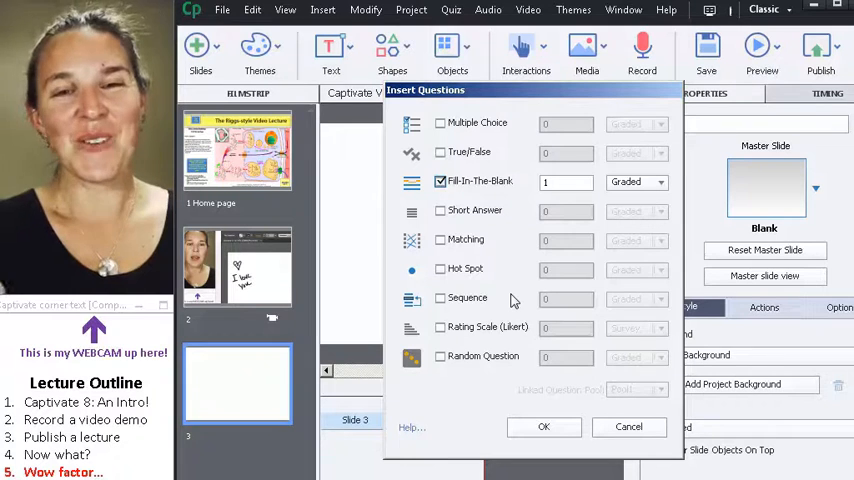
mouse_move(490, 347)
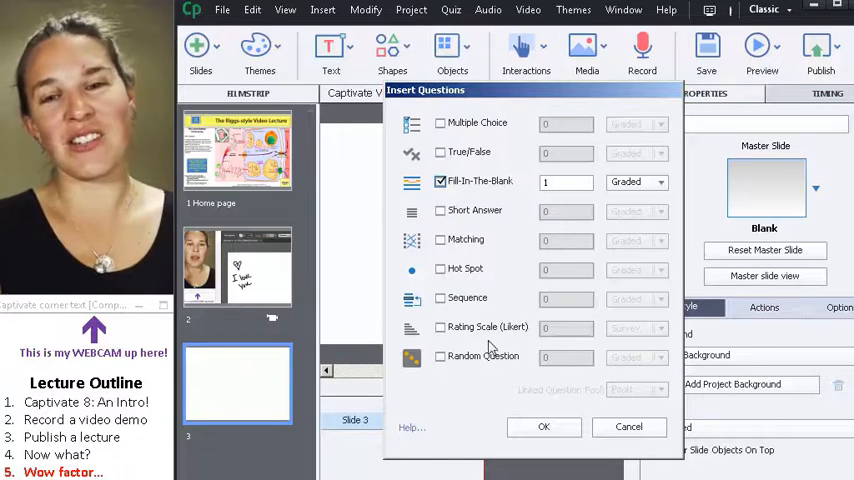